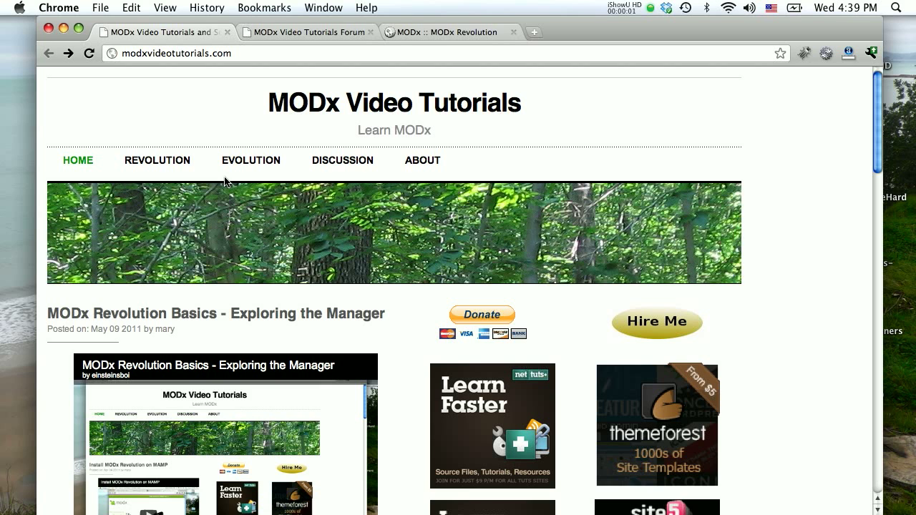
Scroll the MODx Video Tutorials page, then switch to the MODx Revolution manager tab
scroll(down, 3)
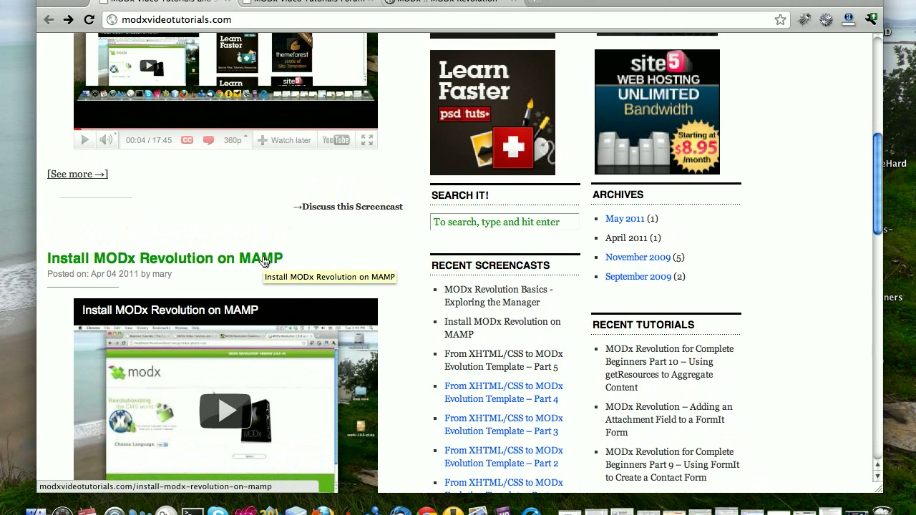
scroll(down, 3)
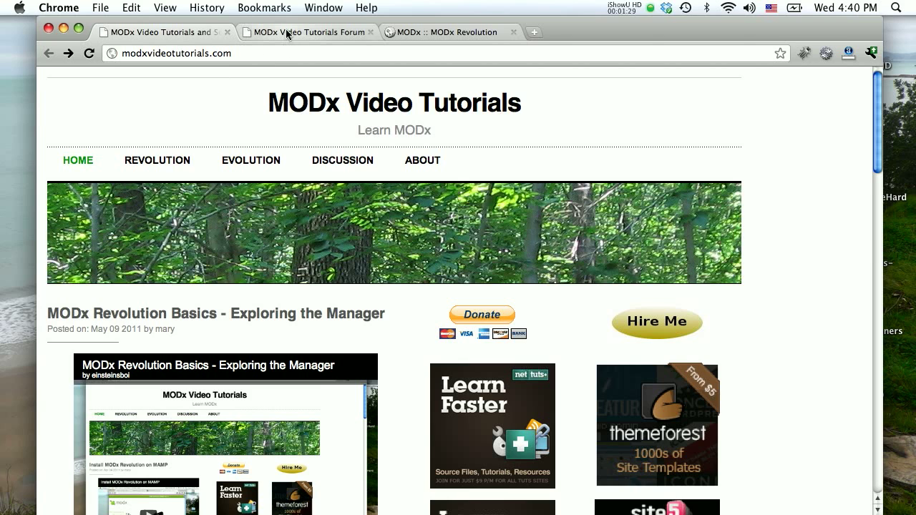
click(308, 33)
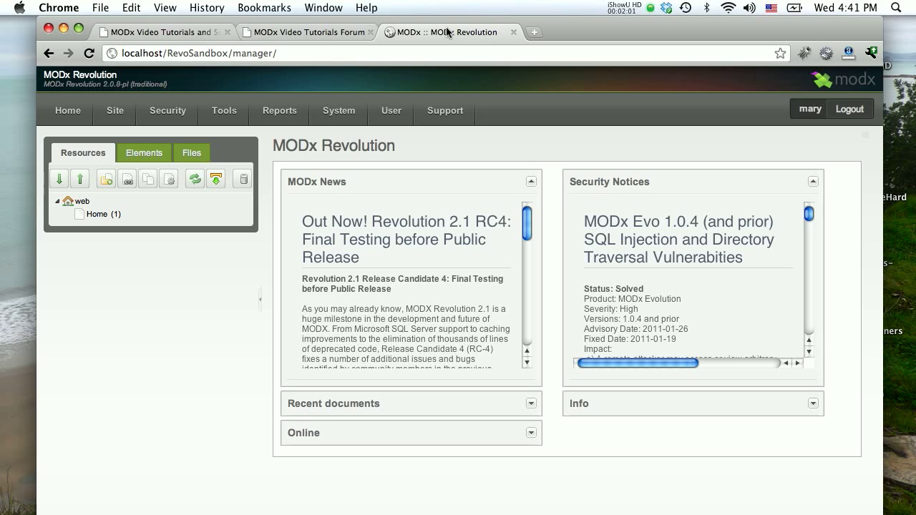
Bring the manager forward and open the System menu dropdown
click(338, 111)
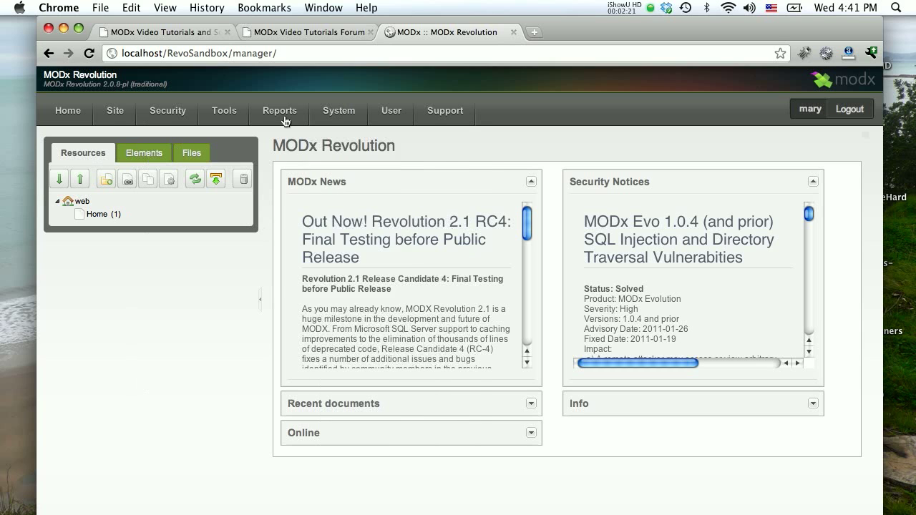
click(339, 110)
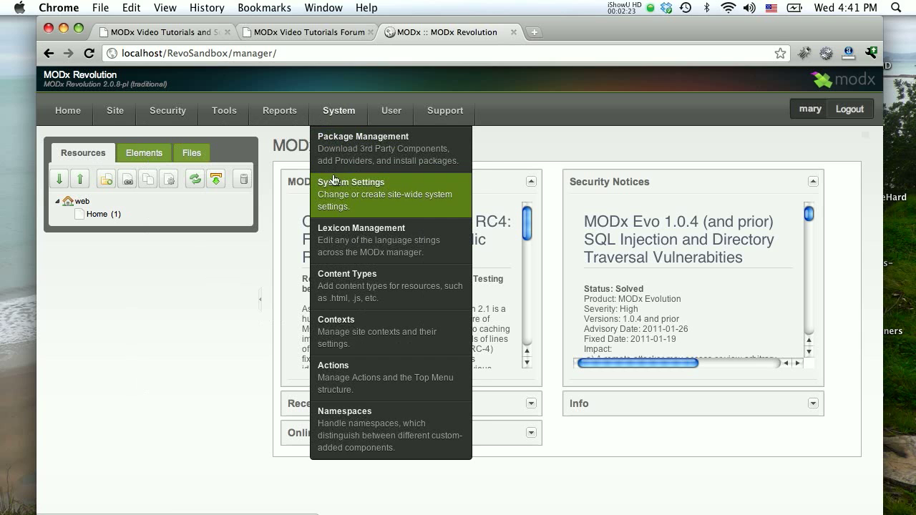
Open System Settings and show the namespace dropdown listing core
click(351, 182)
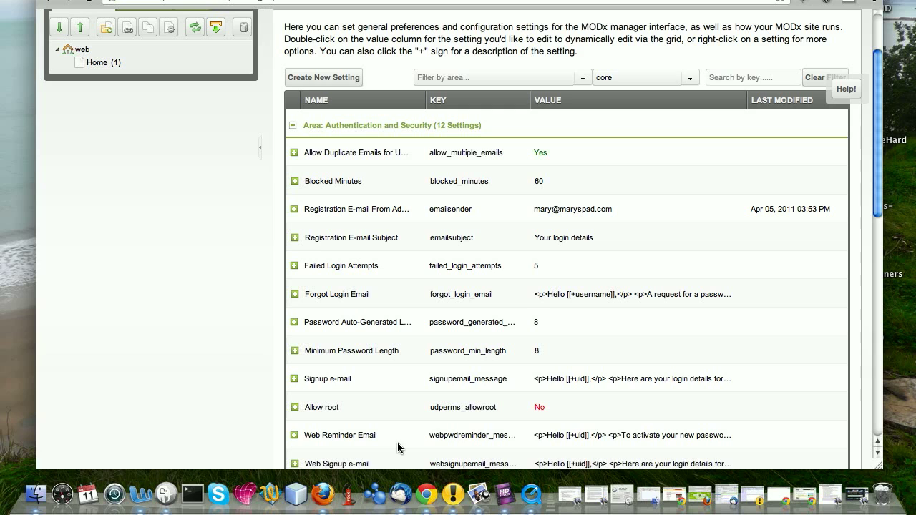
mouse_move(518, 412)
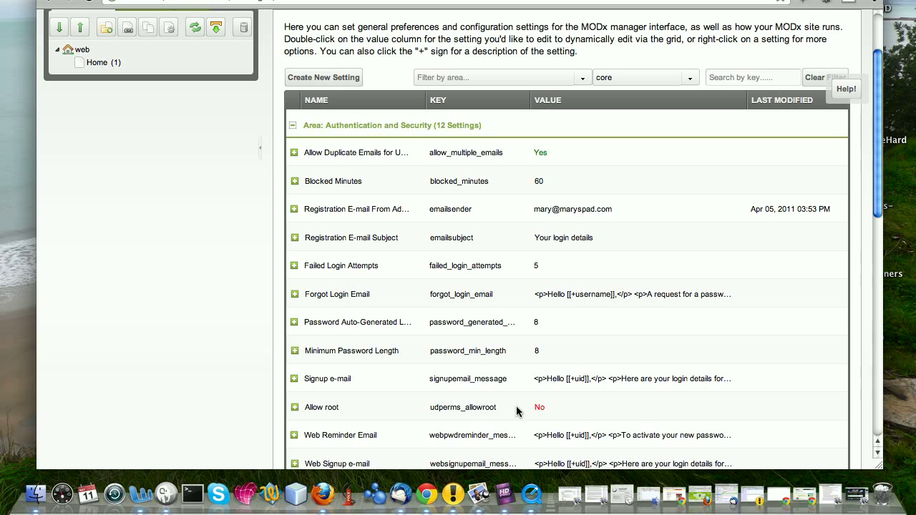
mouse_move(549, 290)
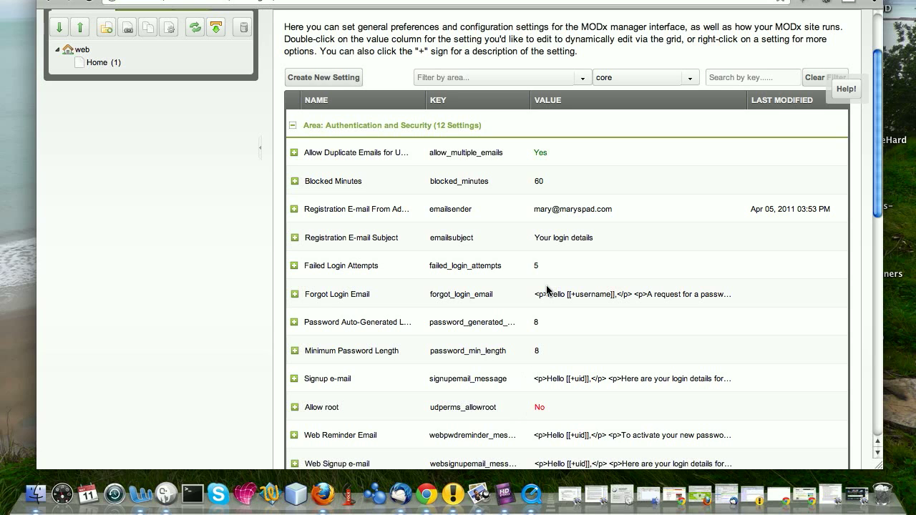
mouse_move(525, 290)
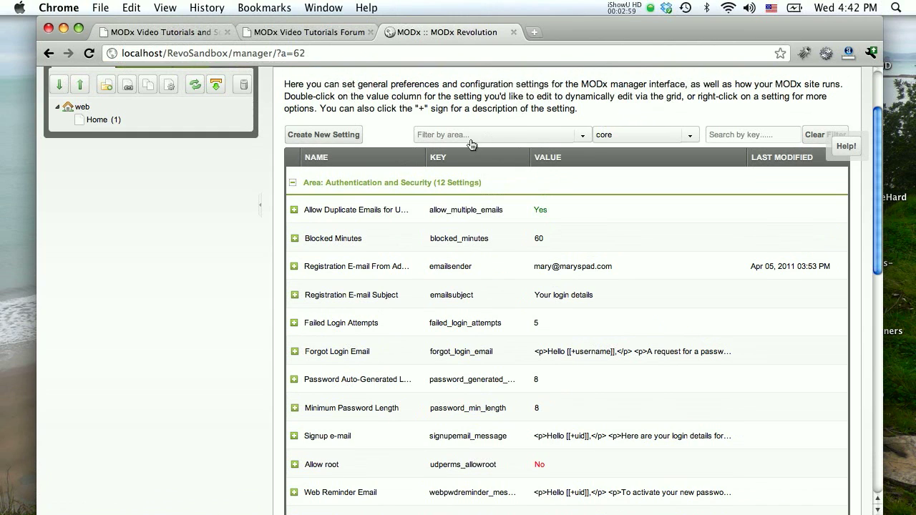
click(689, 135)
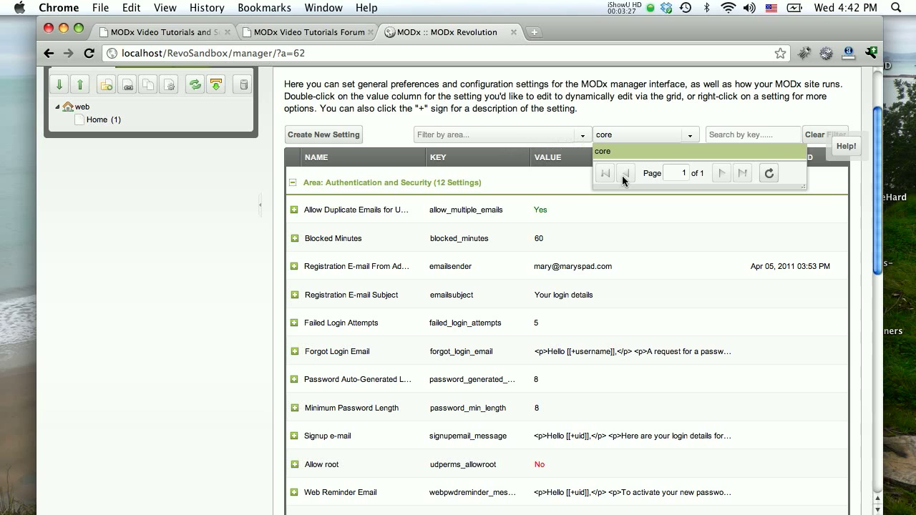
Activate the search-by-key box on the System Settings page
click(752, 133)
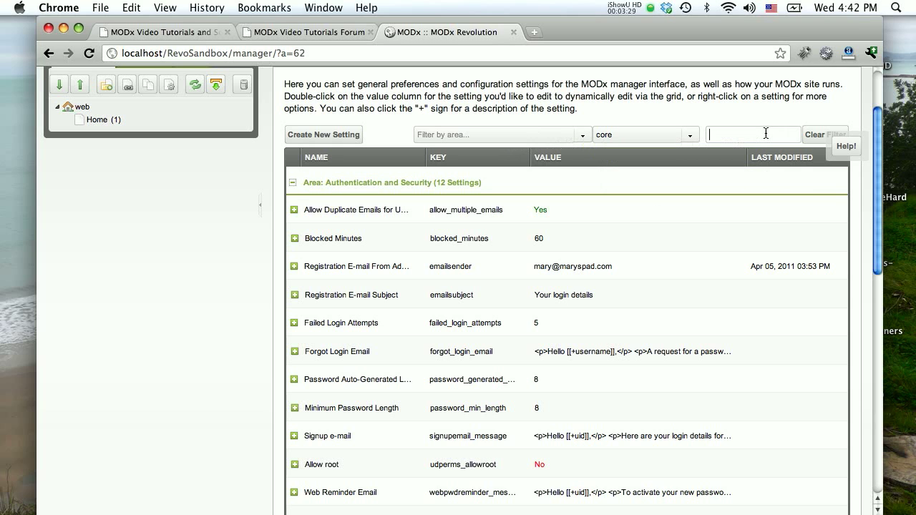
mouse_move(576, 143)
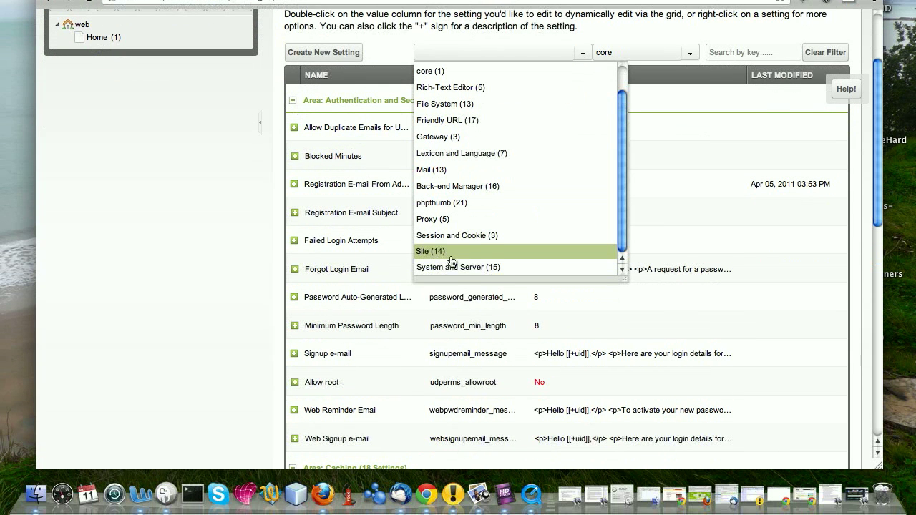
Filter settings to the 'Site (14)' area and scroll through them
click(430, 251)
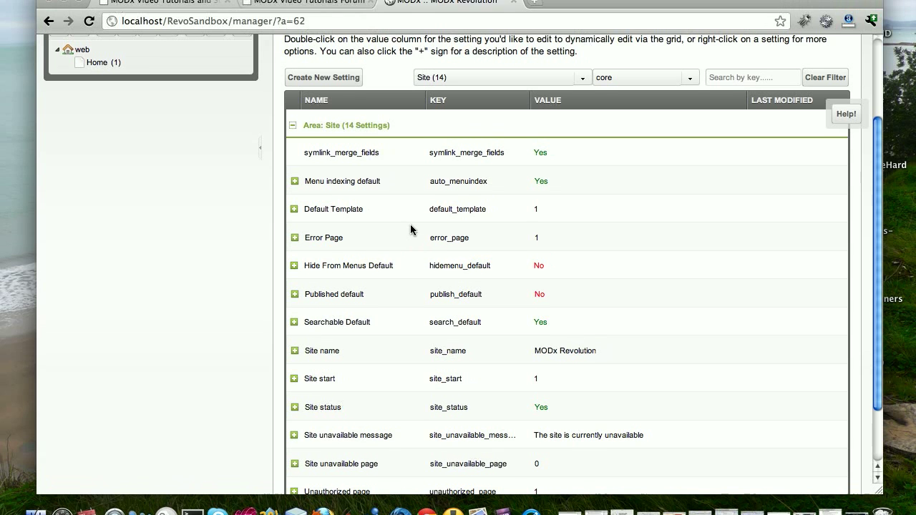
scroll(down, 3)
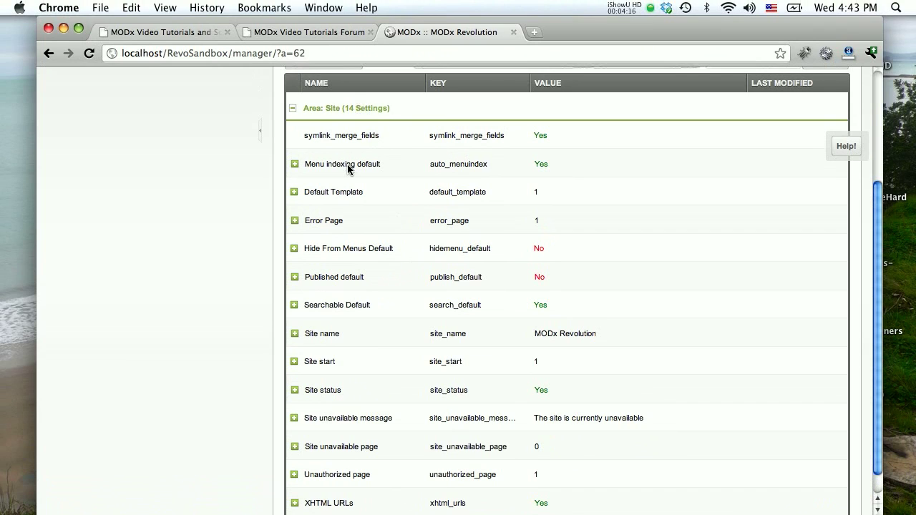
mouse_move(348, 188)
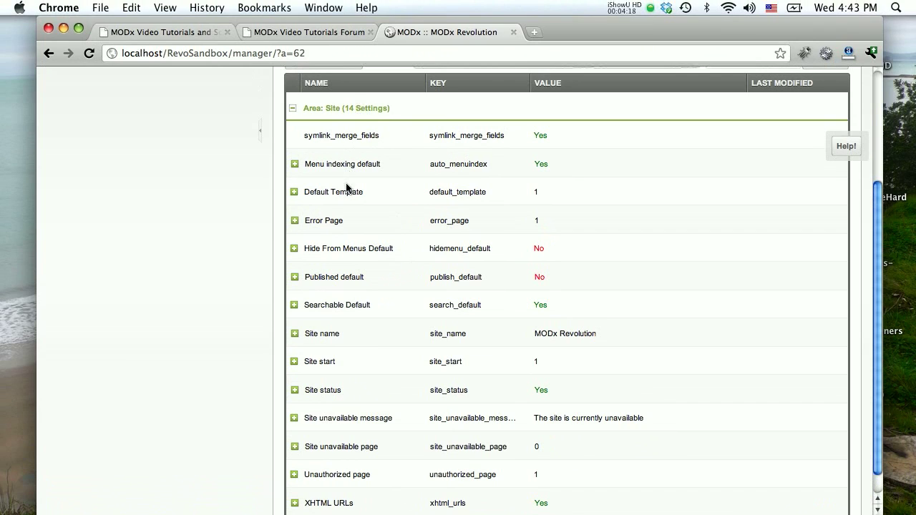
mouse_move(358, 268)
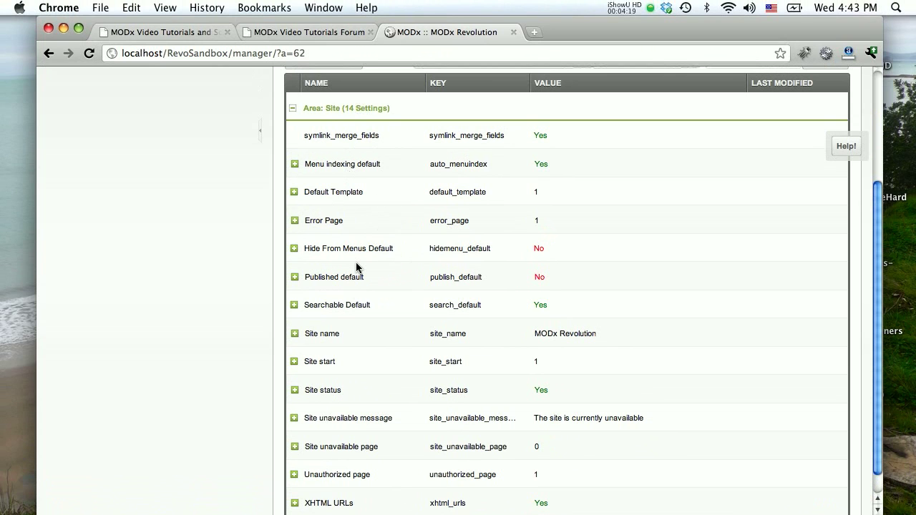
scroll(down, 3)
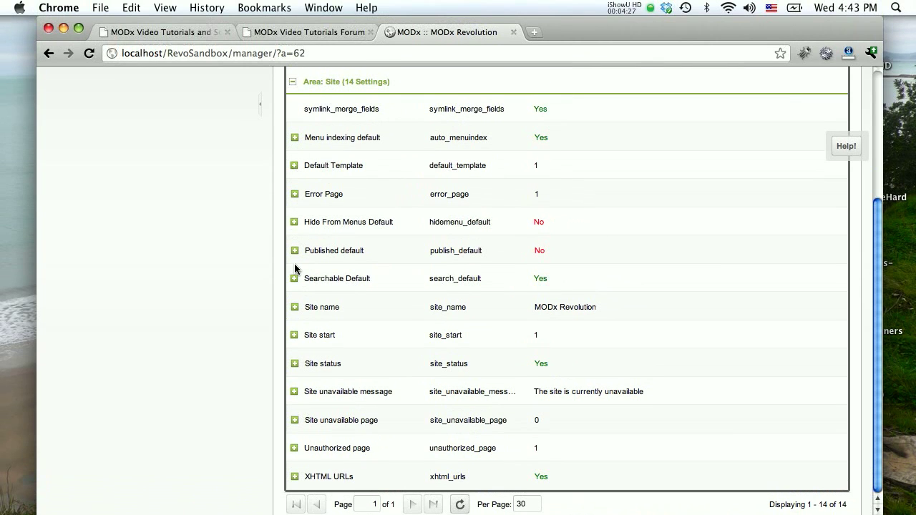
Expand the Site name setting to show its description
click(321, 307)
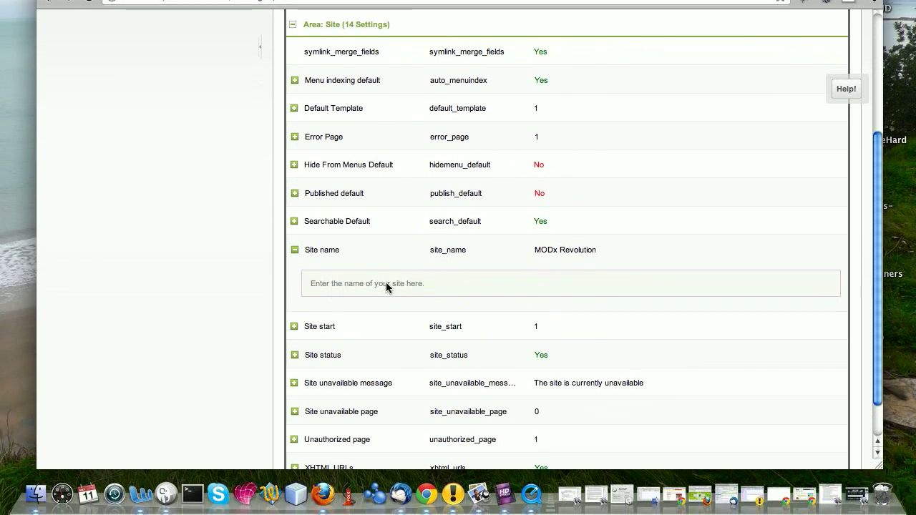
mouse_move(371, 292)
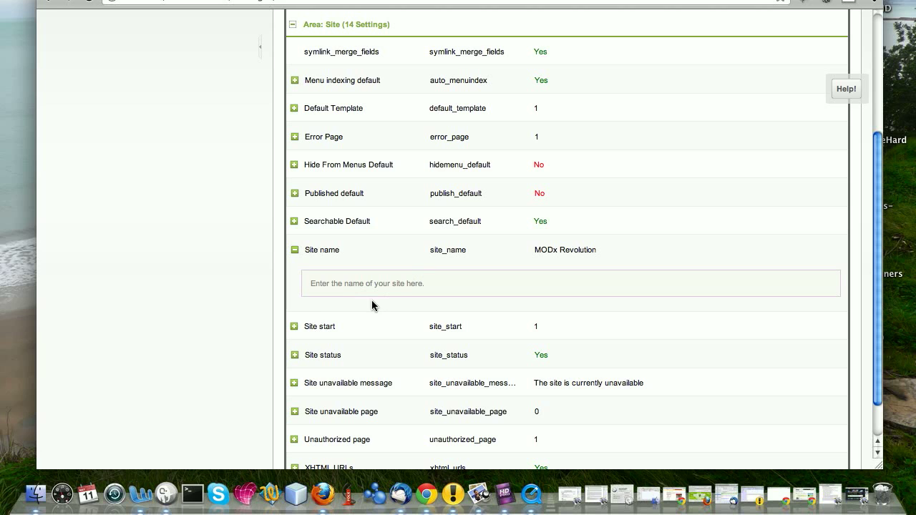
mouse_move(312, 261)
text(My Revo Sandbox)
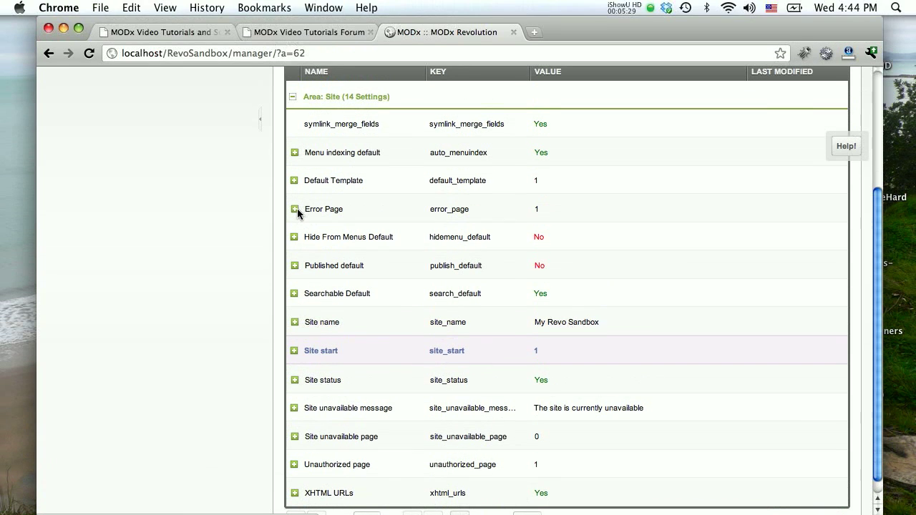
click(294, 209)
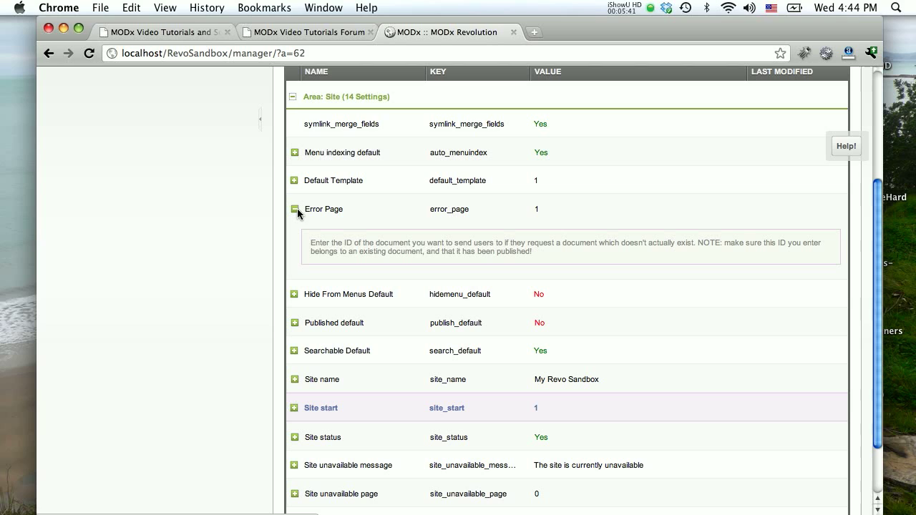
mouse_move(544, 218)
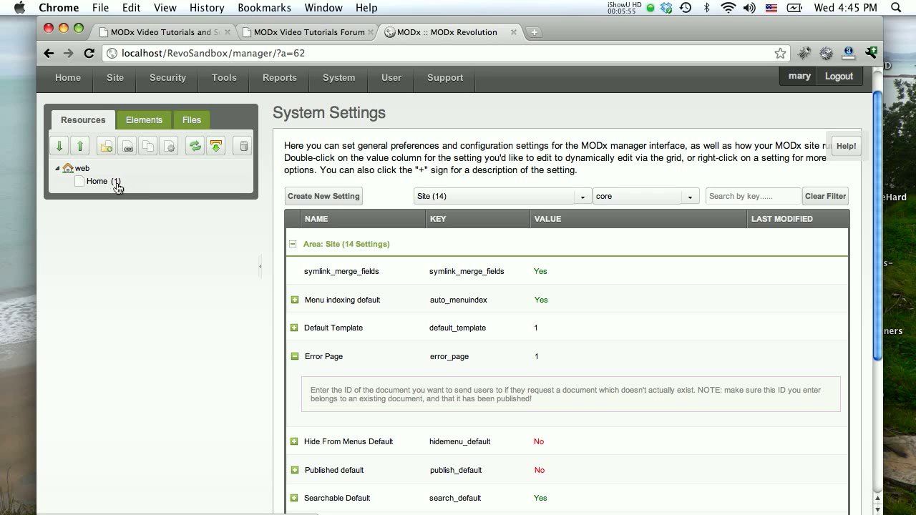
mouse_move(120, 188)
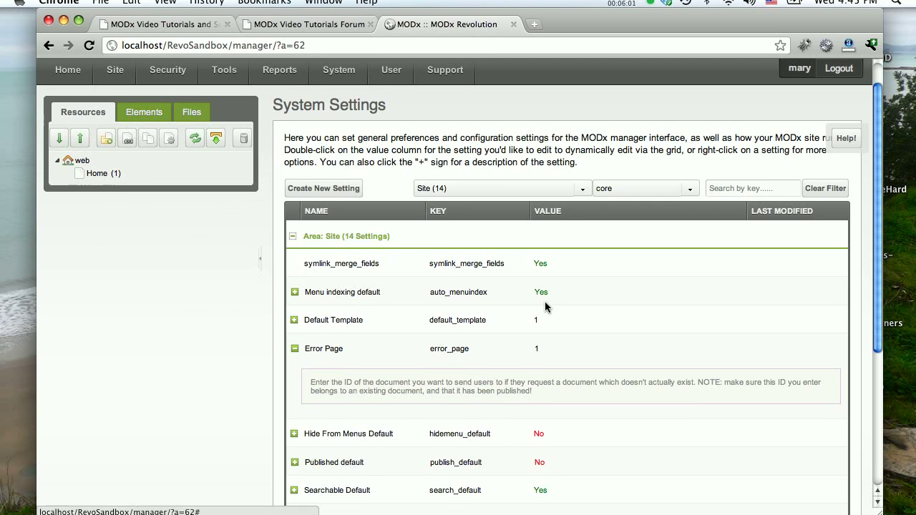
scroll(down, 3)
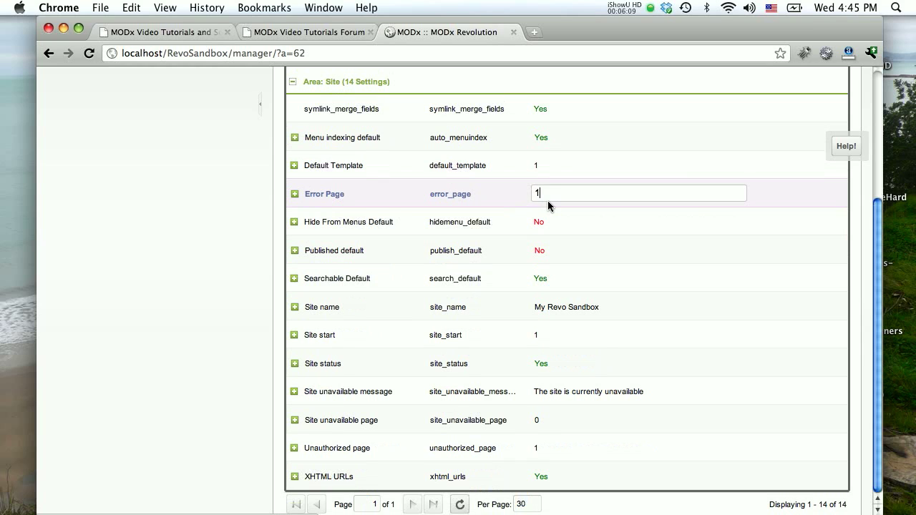
mouse_move(625, 236)
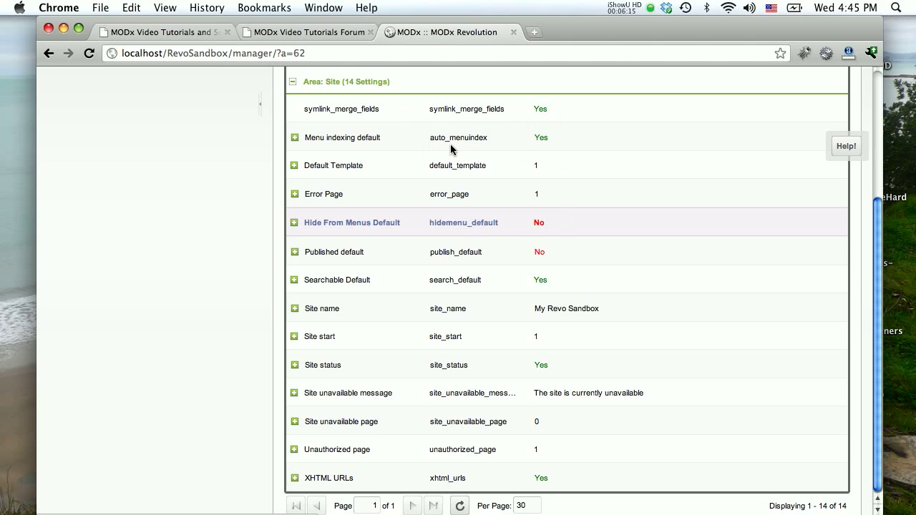
scroll(down, 3)
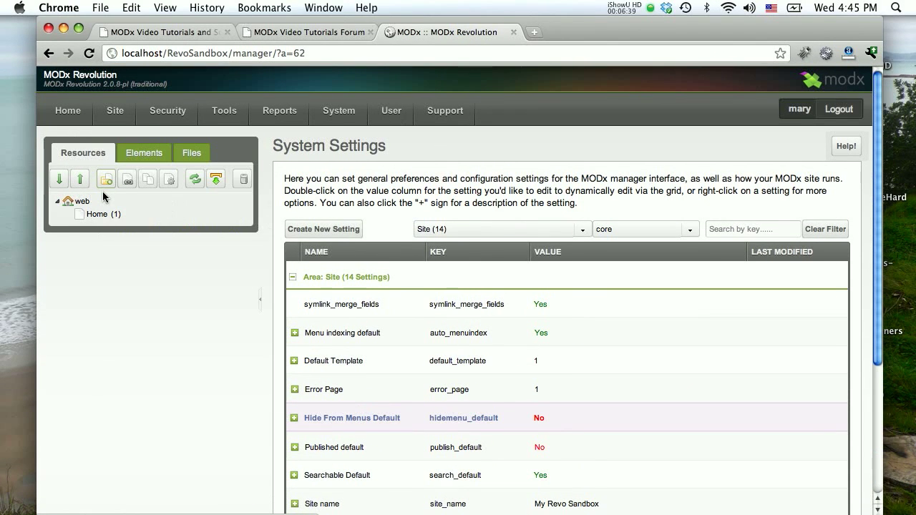
Scroll the reloaded settings to see Site name's May 11, 2011 modification date
scroll(down, 3)
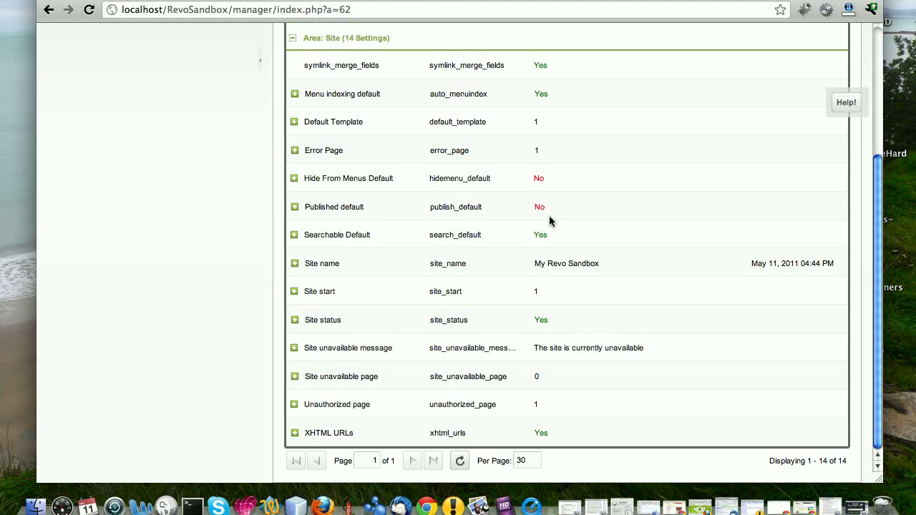
Start editing the Published default value, then open the System menu
click(333, 207)
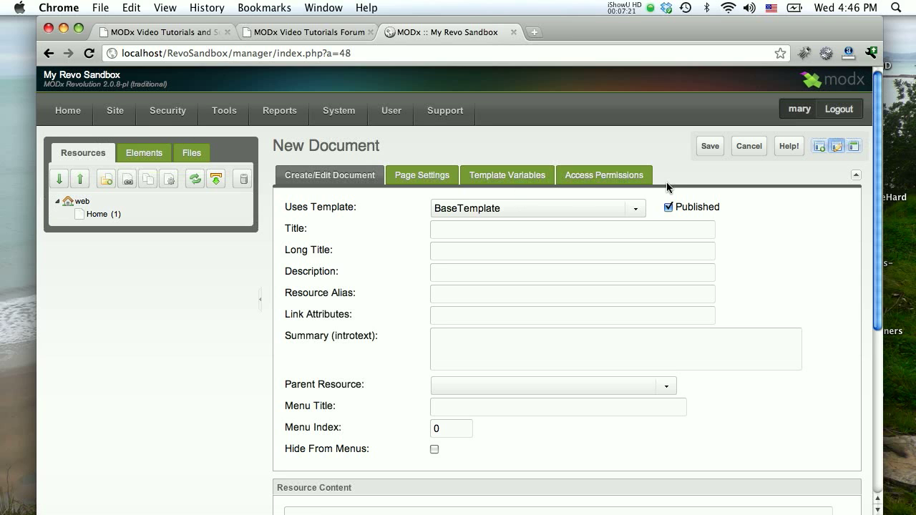
mouse_move(668, 207)
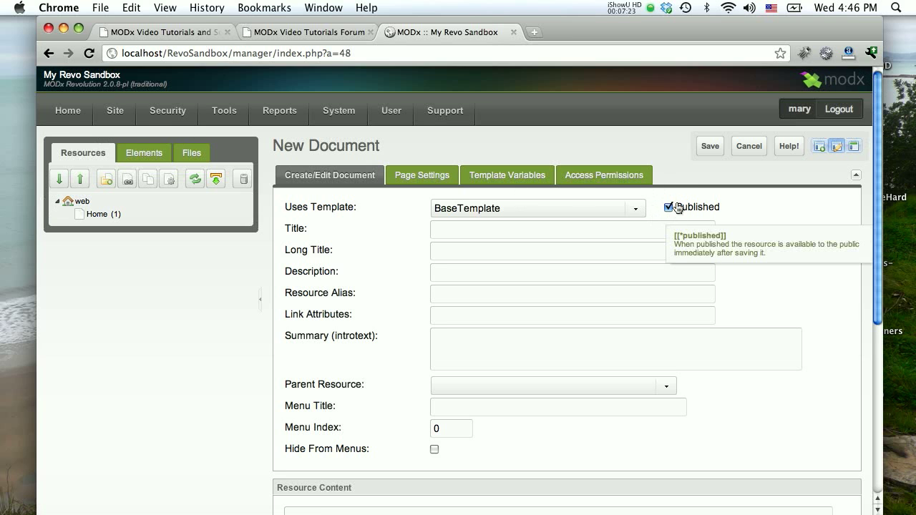
mouse_move(567, 290)
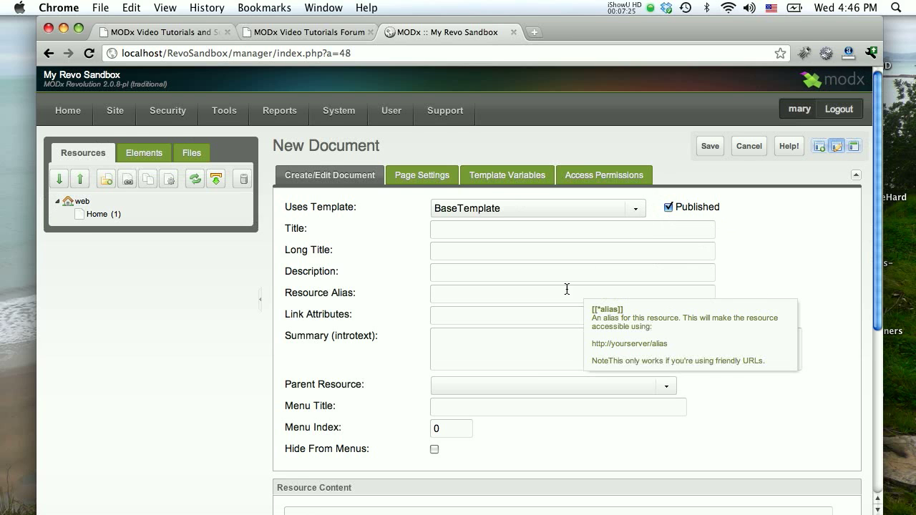
click(338, 110)
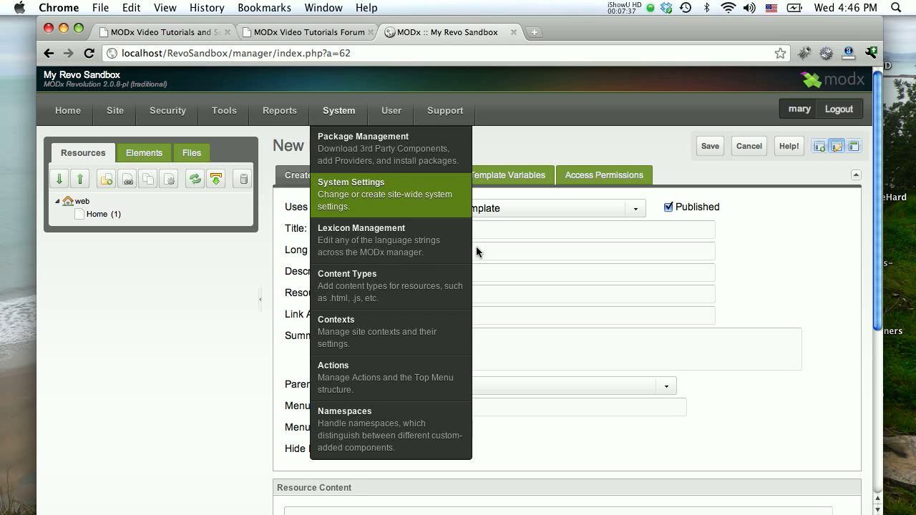
Return to System Settings showing Published default Yes, and show the Elements tree
click(351, 194)
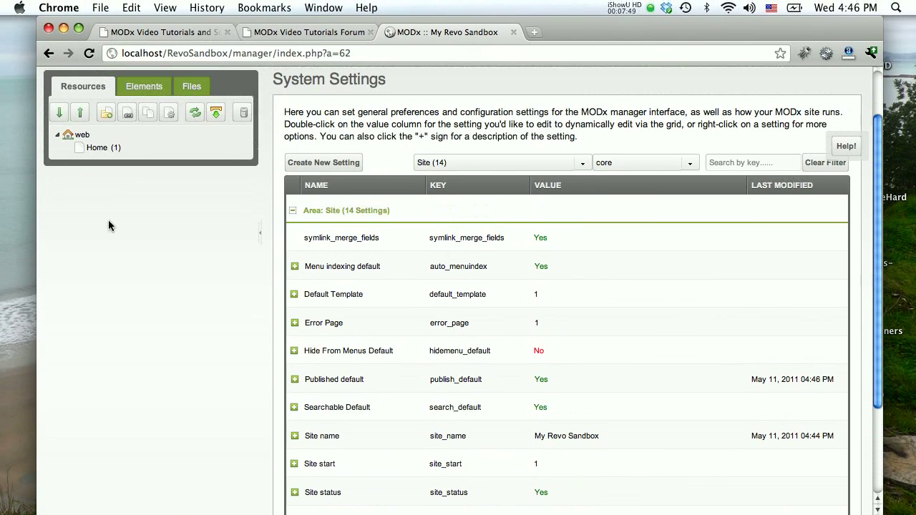
click(142, 86)
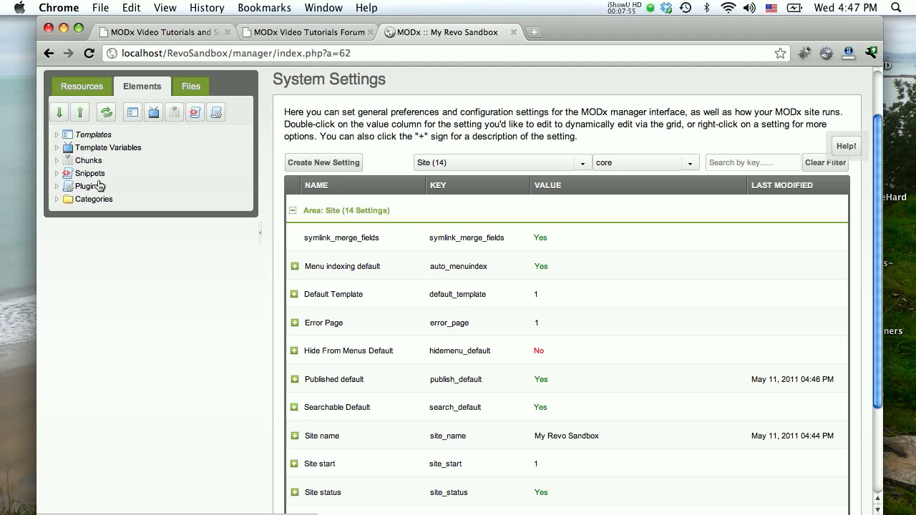
Expand Templates to reveal BaseTemplate, then scroll the Site settings list
click(57, 134)
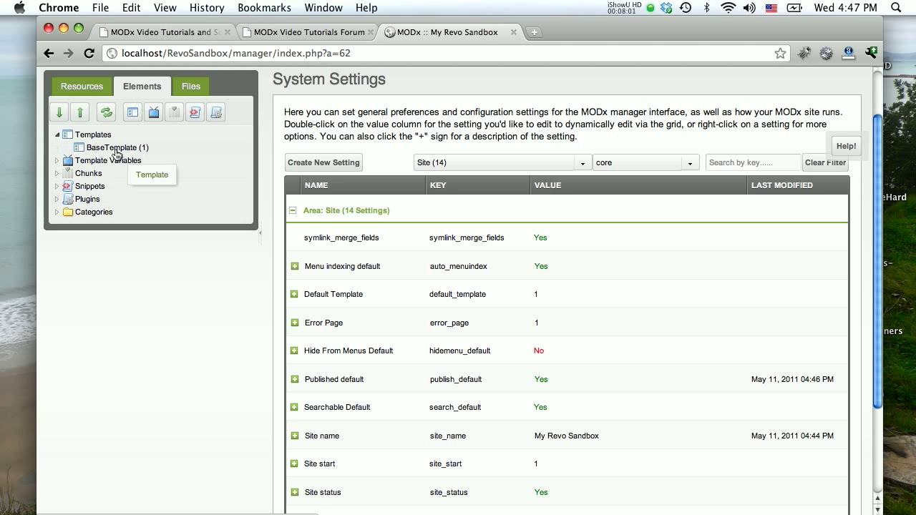
mouse_move(149, 156)
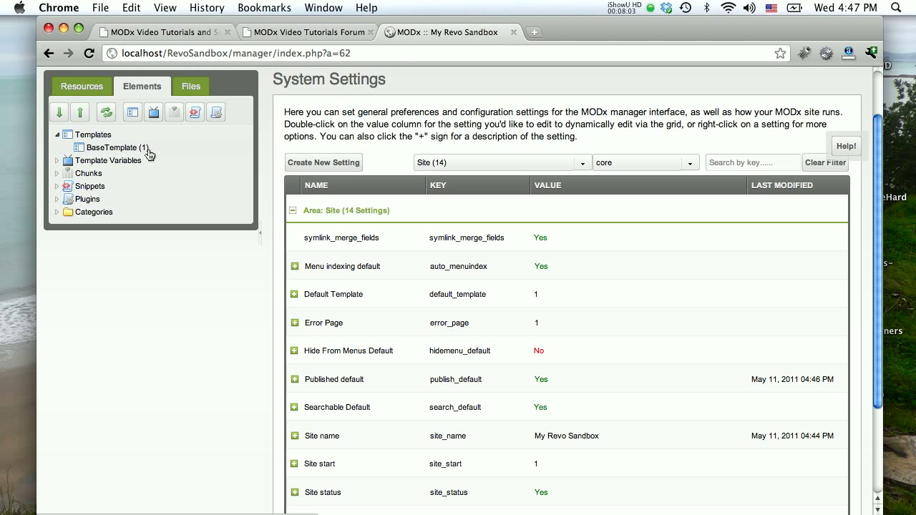
mouse_move(118, 148)
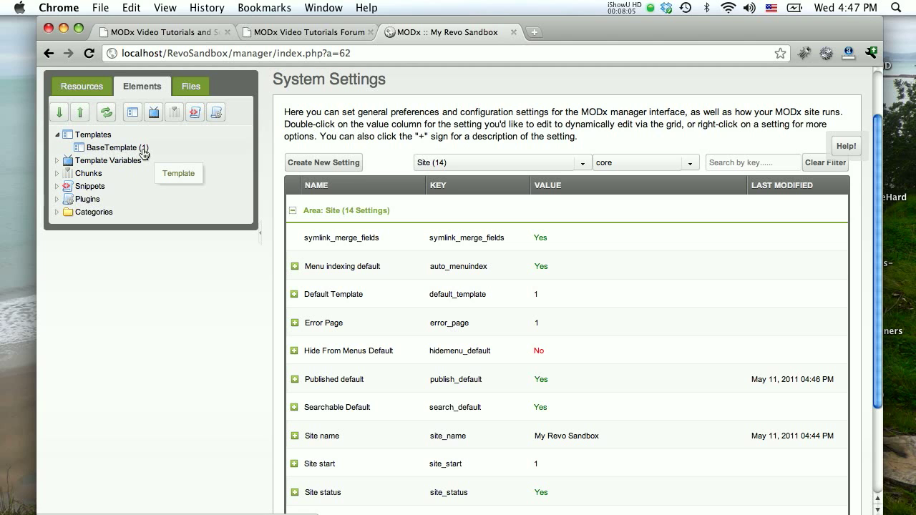
scroll(down, 3)
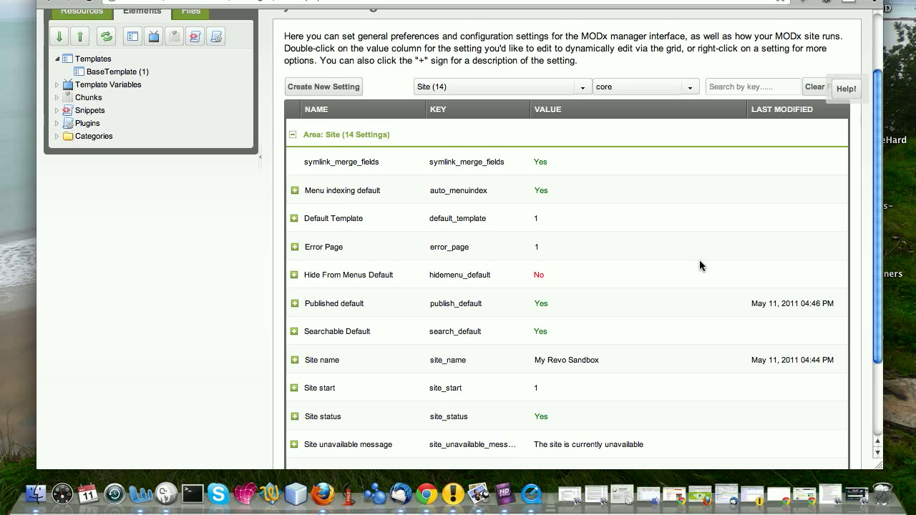
scroll(down, 3)
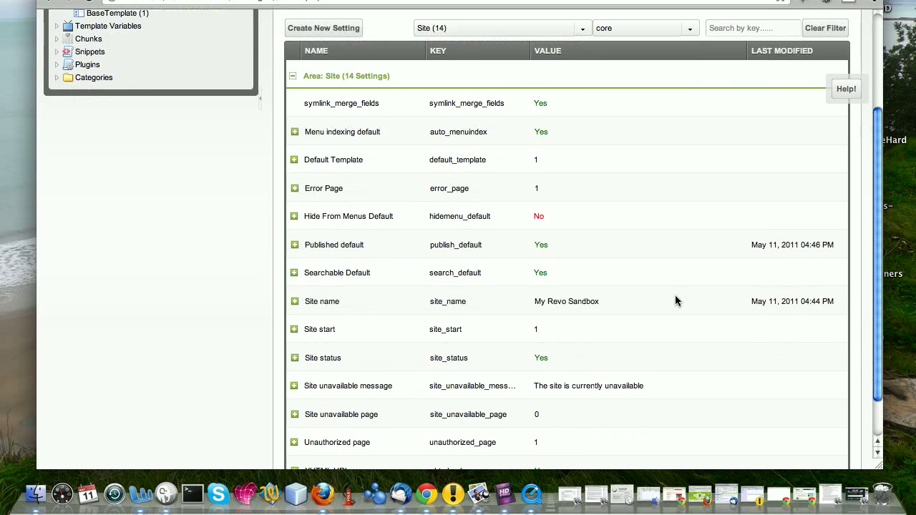
scroll(down, 3)
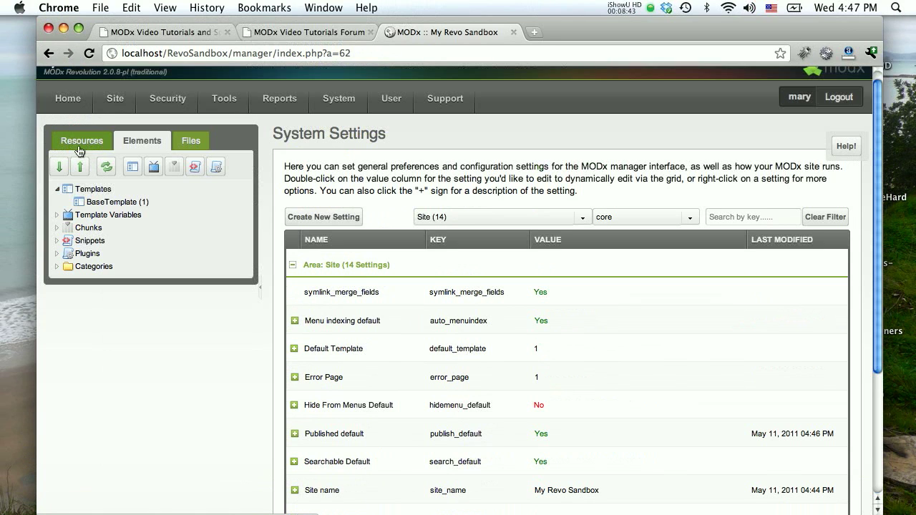
Return to the Resources tree and create a new document, confirming Published is pre-checked
click(82, 140)
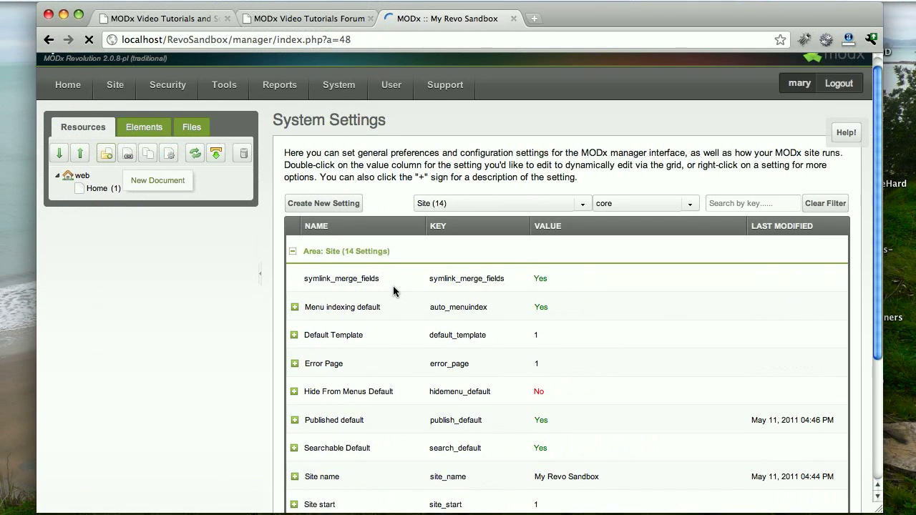
click(158, 179)
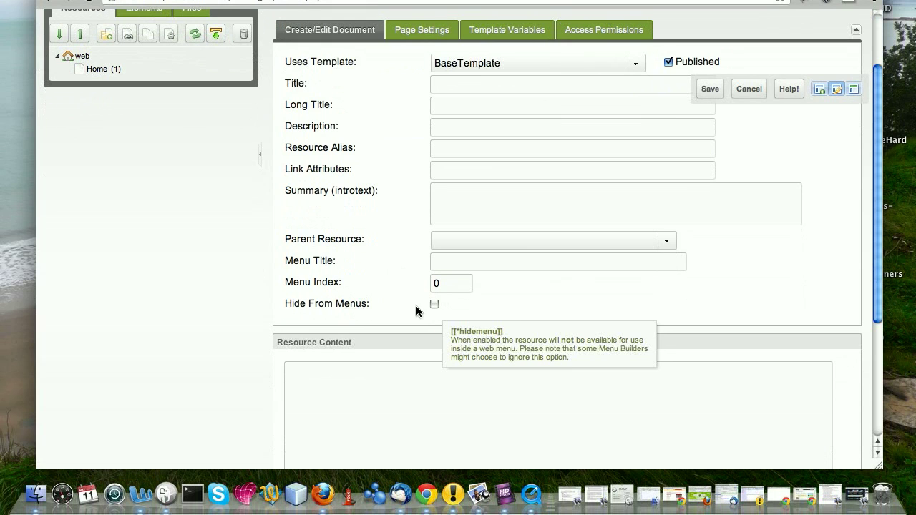
mouse_move(419, 311)
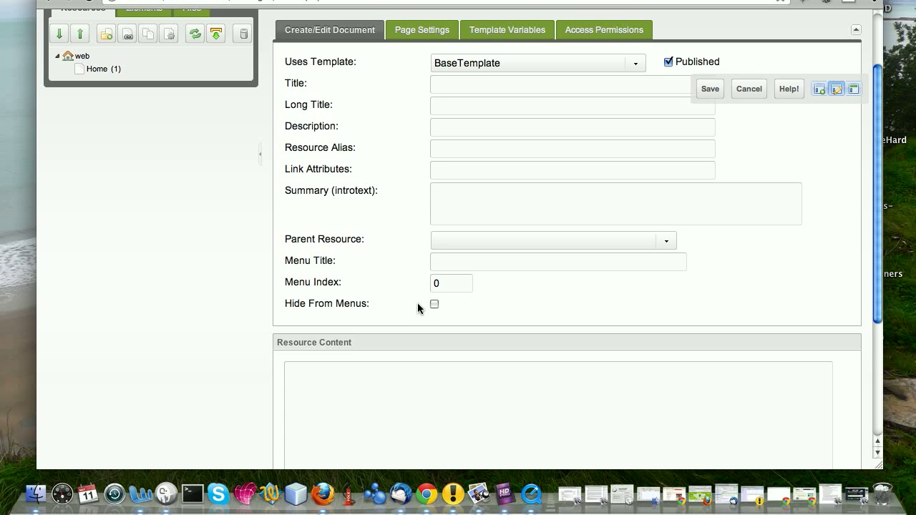
Go to System > System Settings and expand the settings area filter list
click(339, 111)
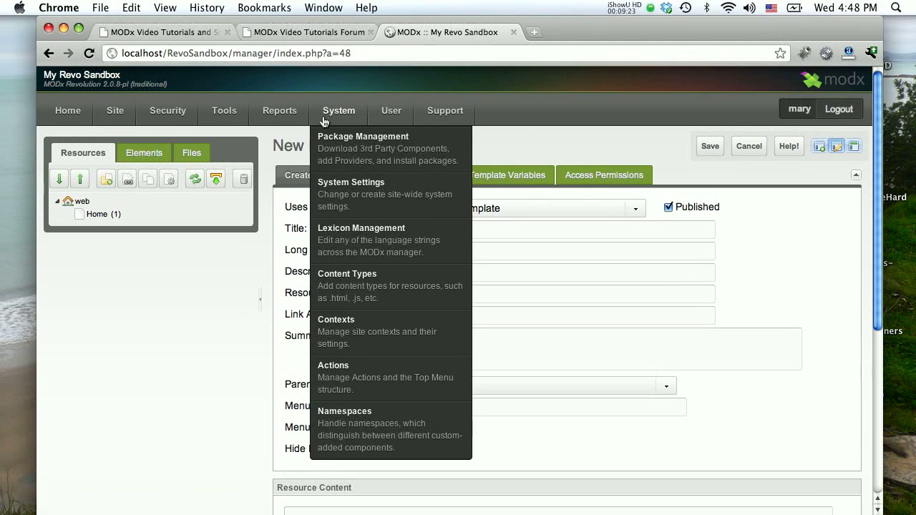
click(351, 194)
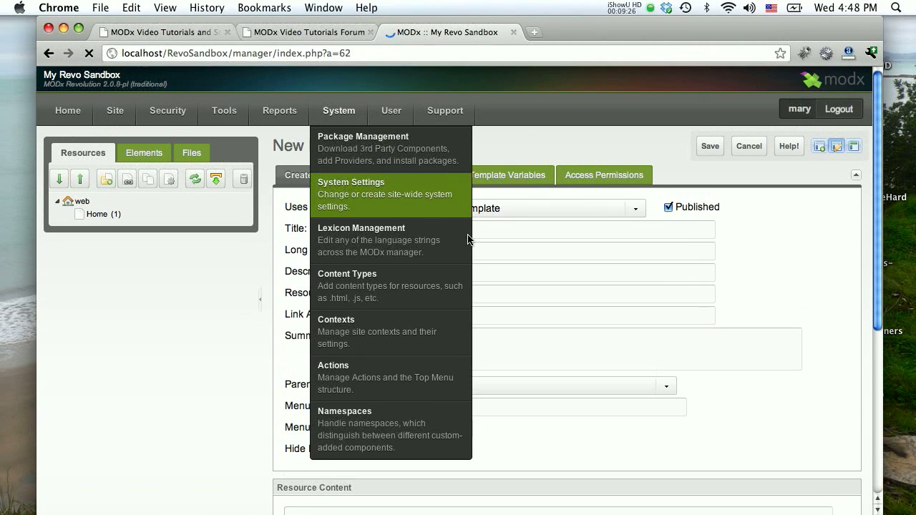
click(350, 194)
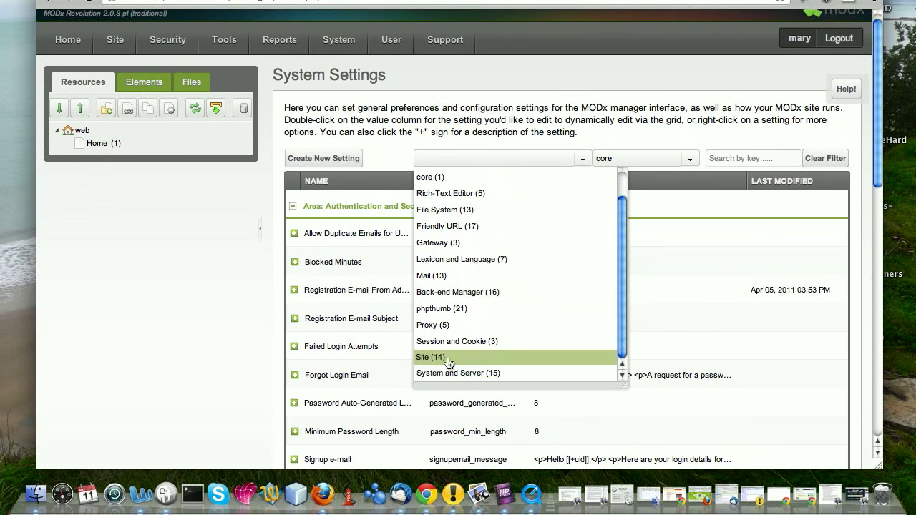
Filter System Settings to the Site (14) area
click(429, 357)
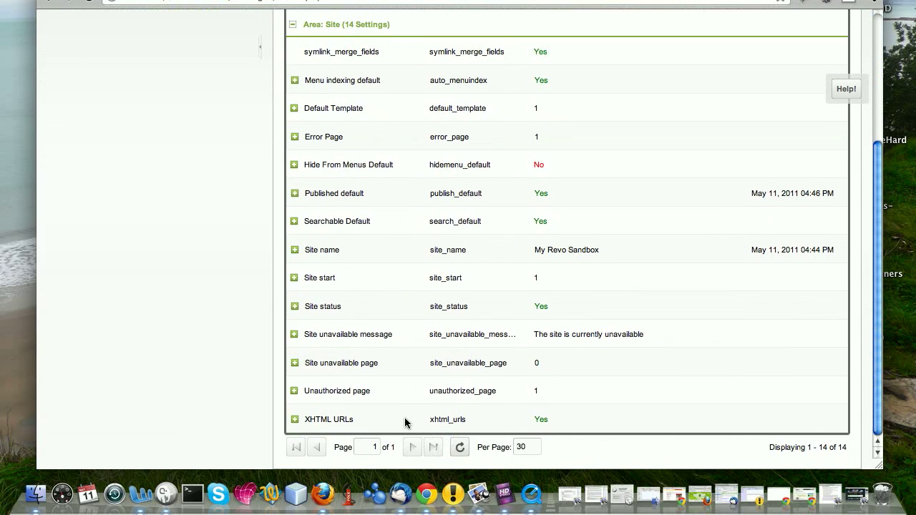
mouse_move(406, 333)
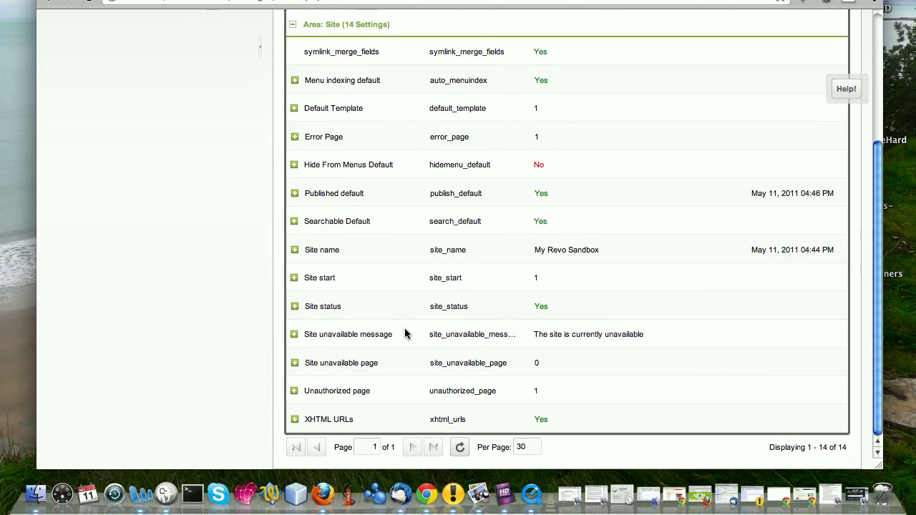
mouse_move(397, 364)
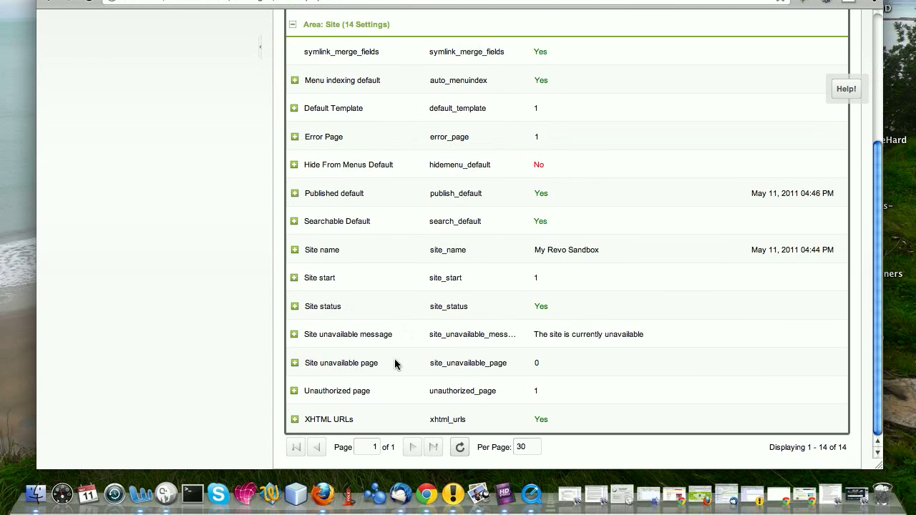
mouse_move(410, 293)
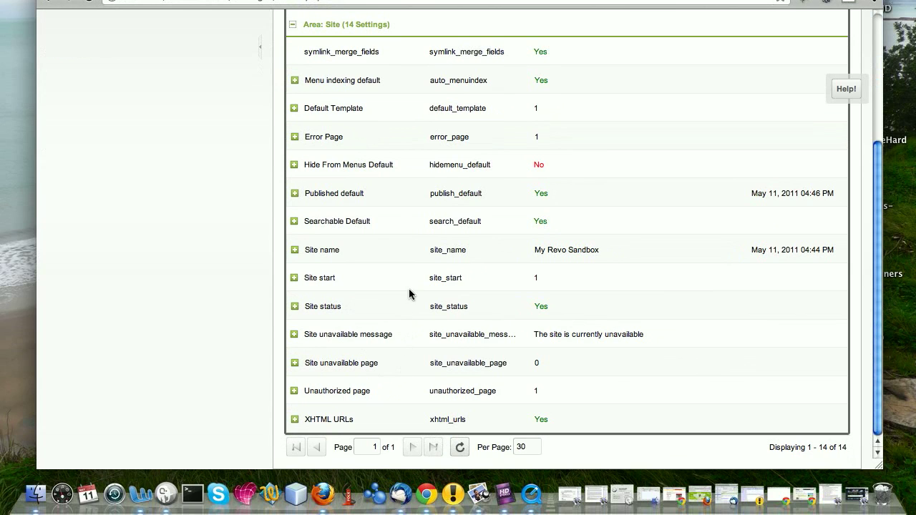
mouse_move(371, 373)
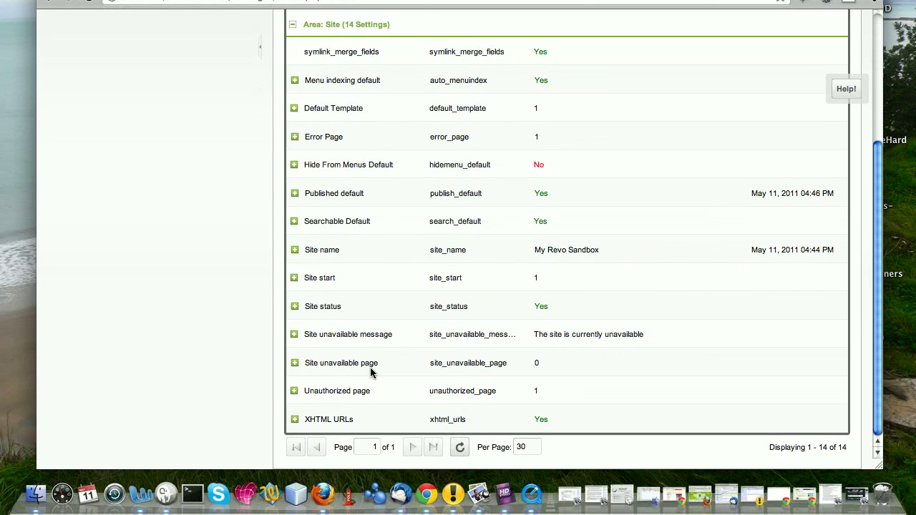
mouse_move(339, 397)
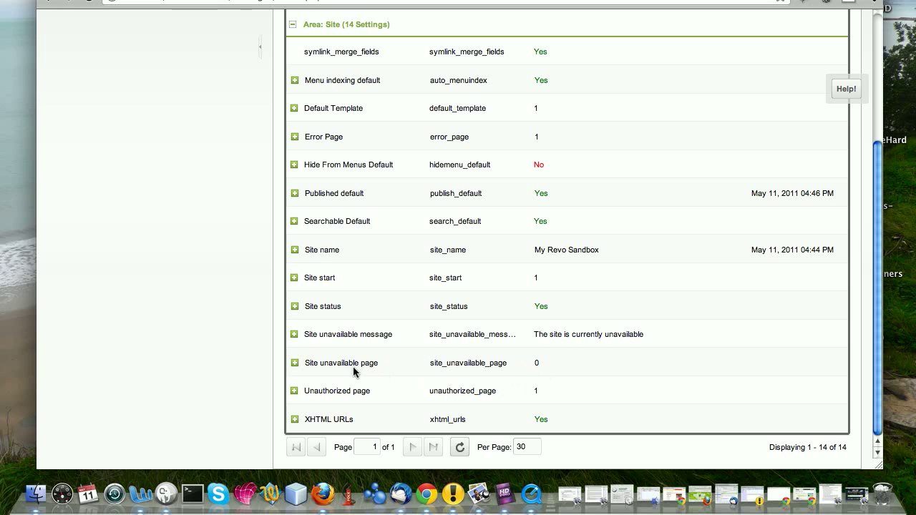
mouse_move(562, 348)
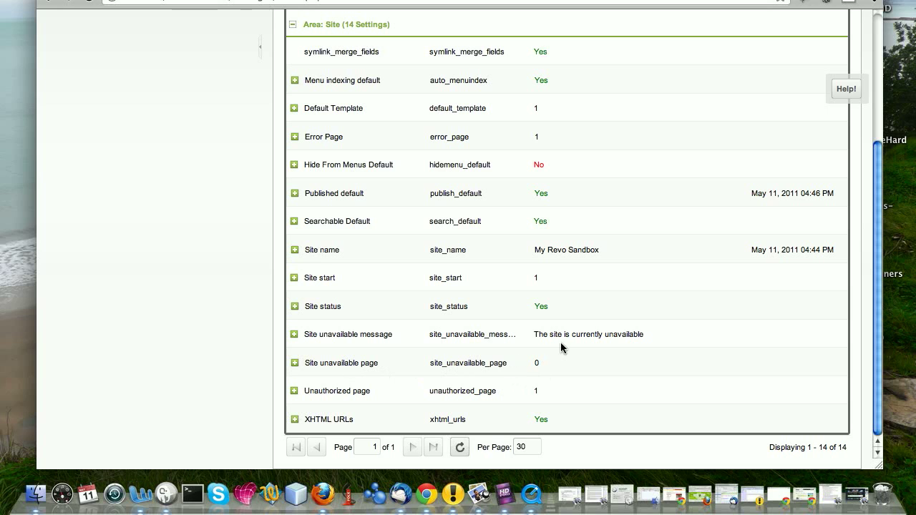
mouse_move(608, 340)
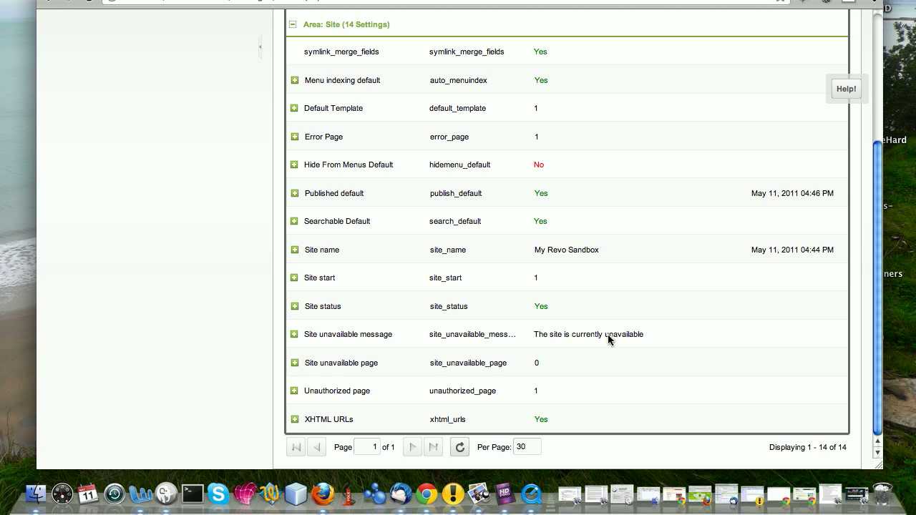
mouse_move(577, 277)
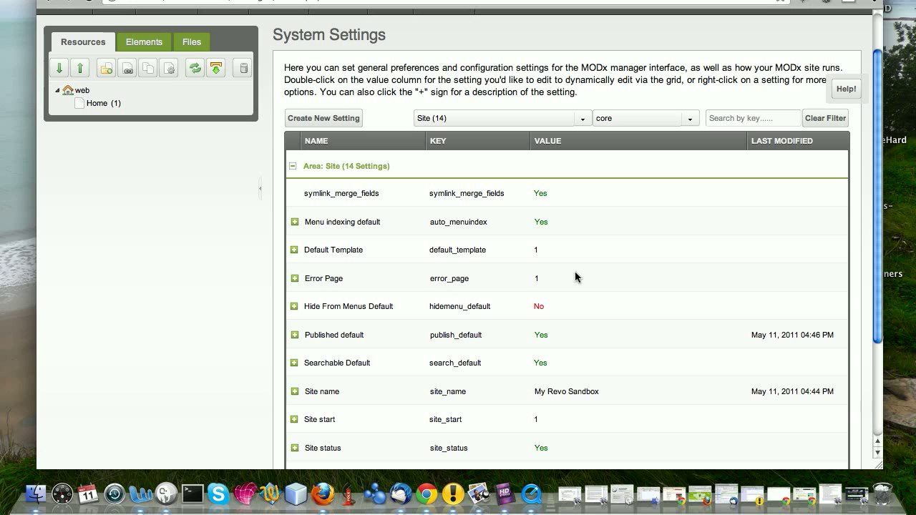
mouse_move(423, 372)
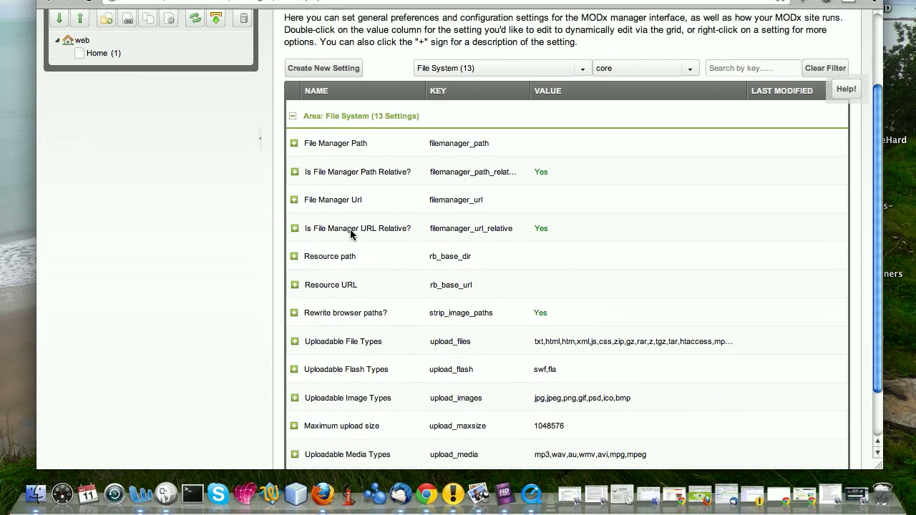
mouse_move(367, 314)
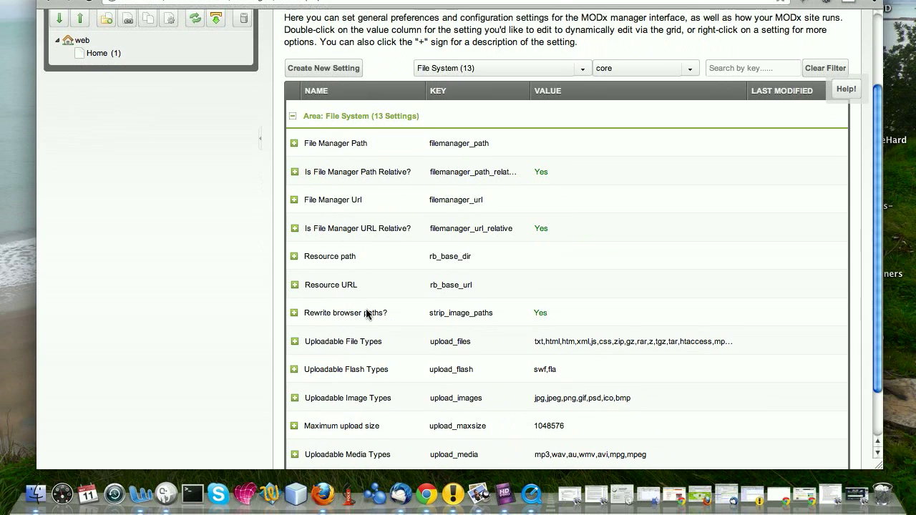
Scroll through the File System area's 13 settings down to Enable Resource Browser
scroll(down, 3)
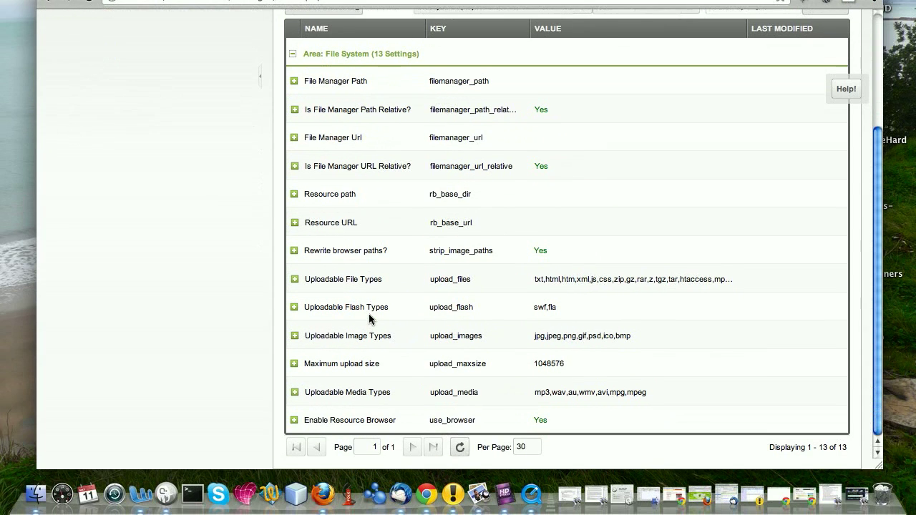